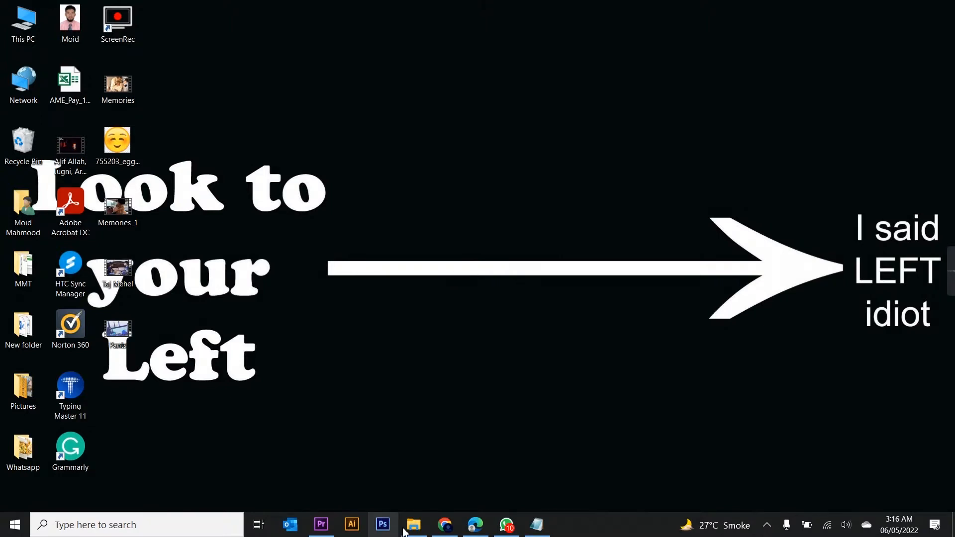
- Inspect the properties of clip 00050 in the Video folder
{"action": "left_click", "coordinate": [413, 525]}
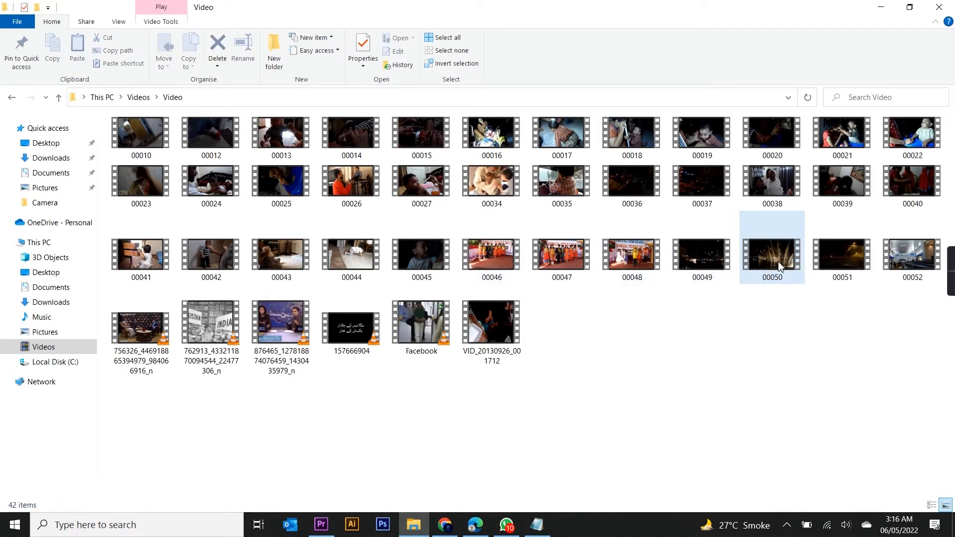
{"action": "left_click", "coordinate": [771, 256]}
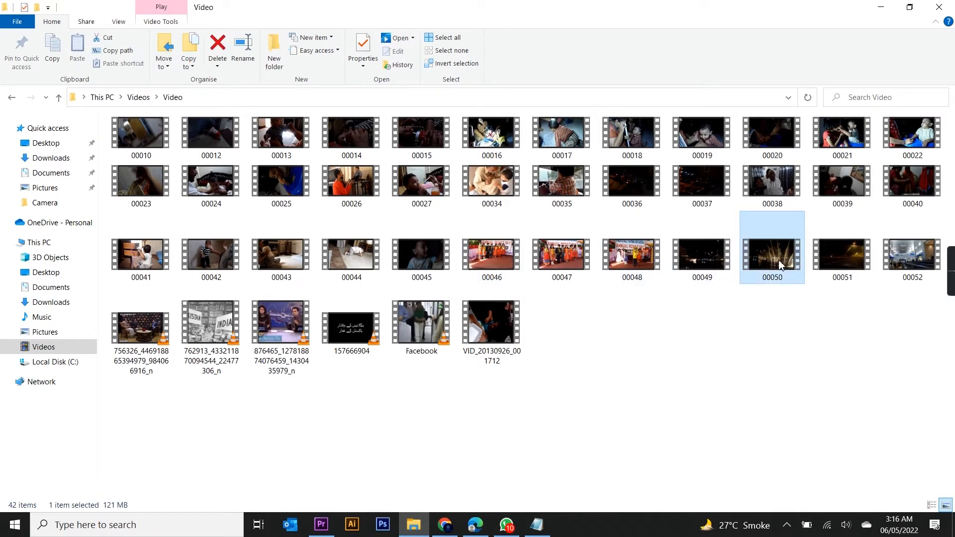
{"action": "right_click", "coordinate": [771, 256]}
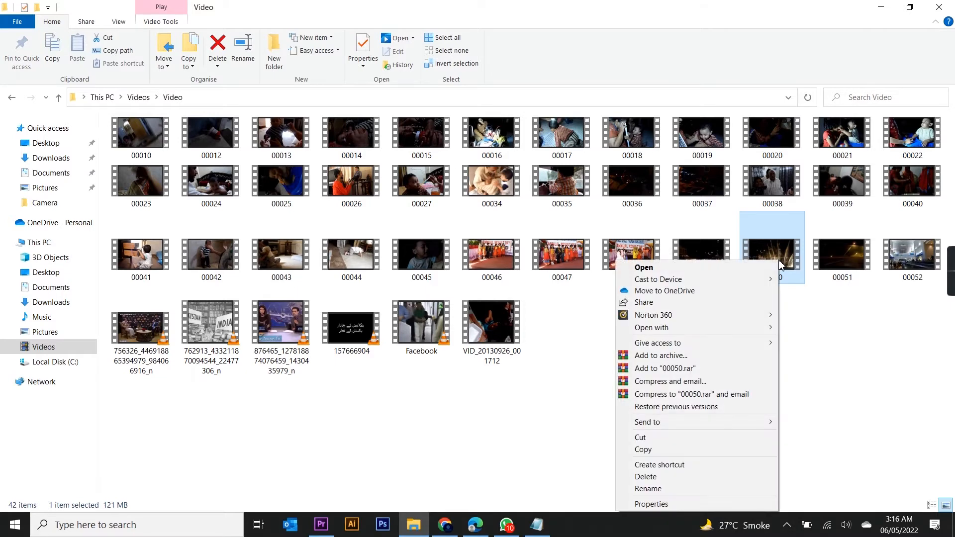
{"action": "left_click", "coordinate": [651, 504]}
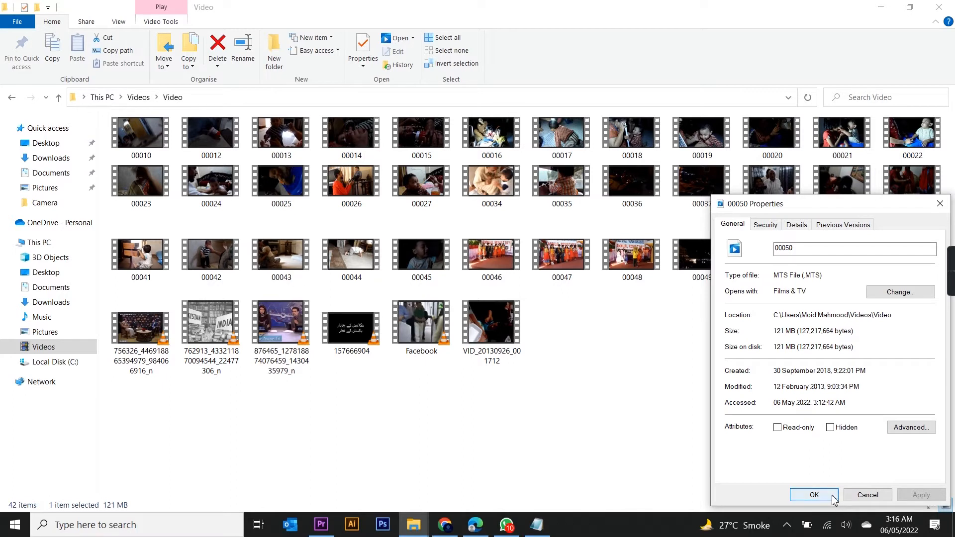
{"action": "left_click", "coordinate": [814, 494]}
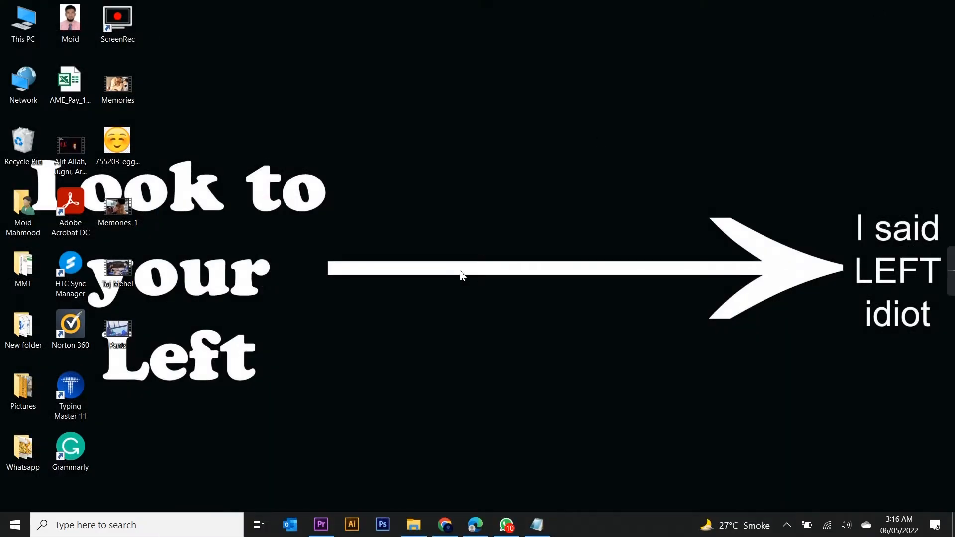
- Search for and launch Photos, then start a blank new video project
{"action": "type", "text": "Photo"}
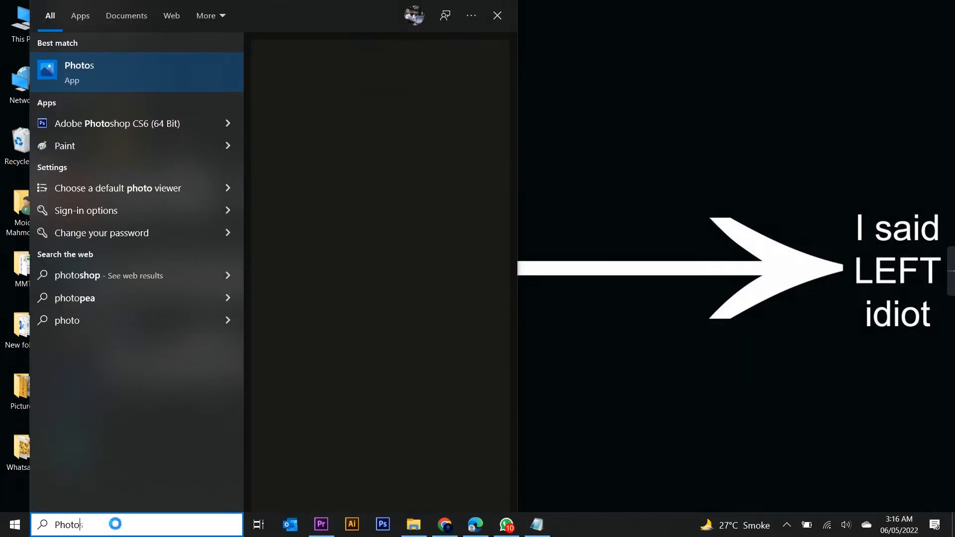
{"action": "left_click", "coordinate": [79, 71]}
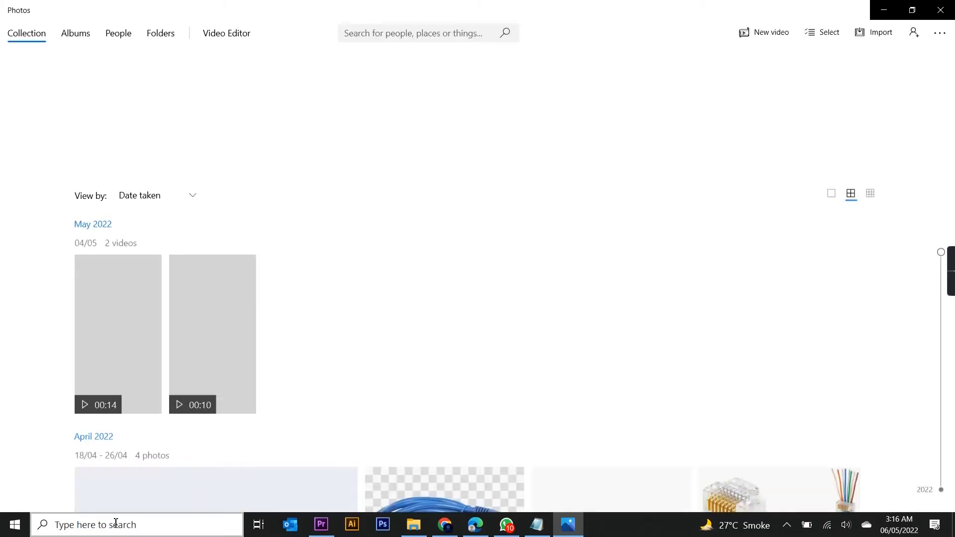
{"action": "left_click", "coordinate": [770, 32]}
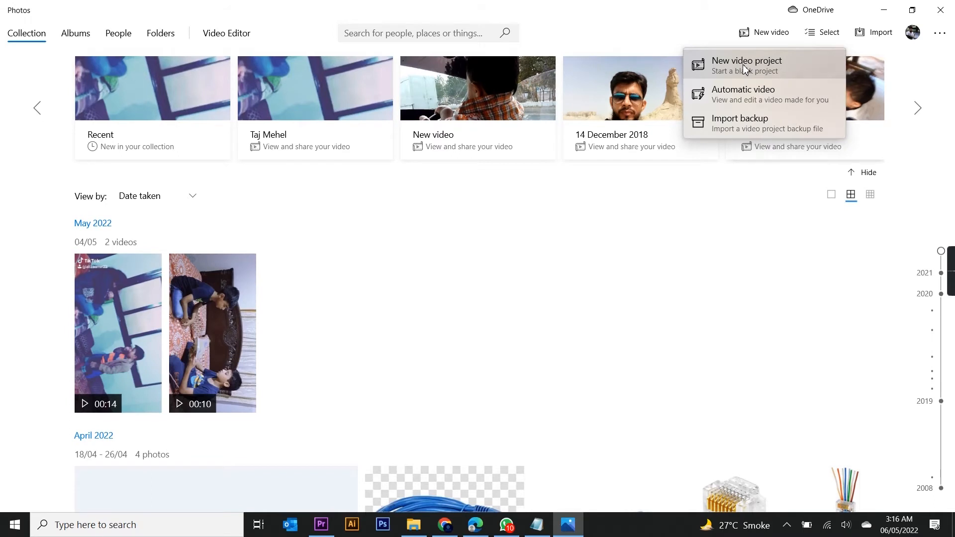
{"action": "left_click", "coordinate": [746, 65]}
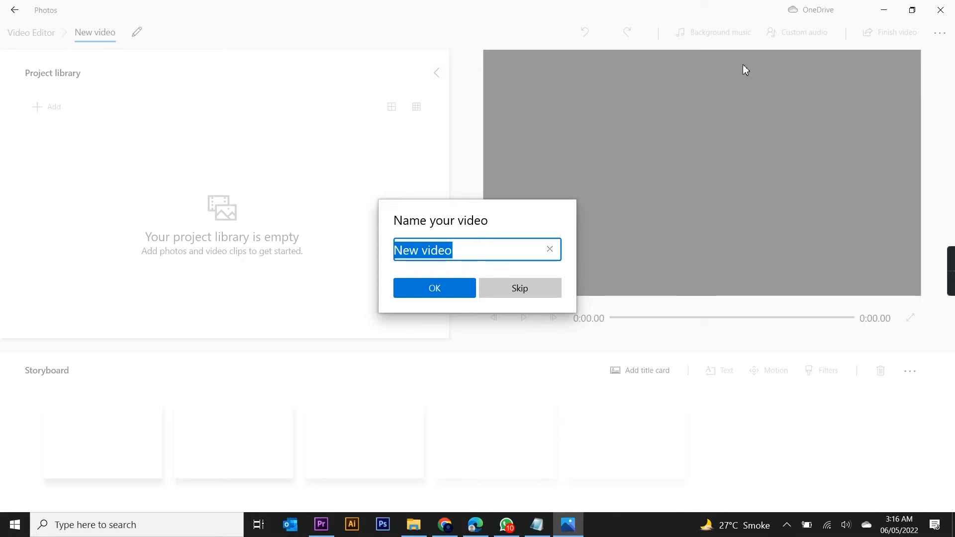
- Enter 'Test' as the video's name and confirm it
{"action": "type", "text": "Tes"}
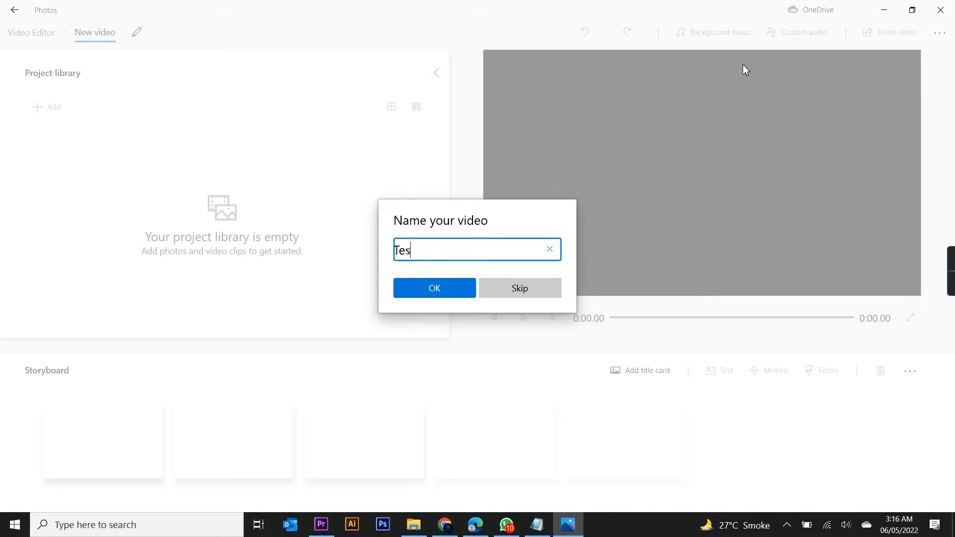
{"action": "type", "text": "t"}
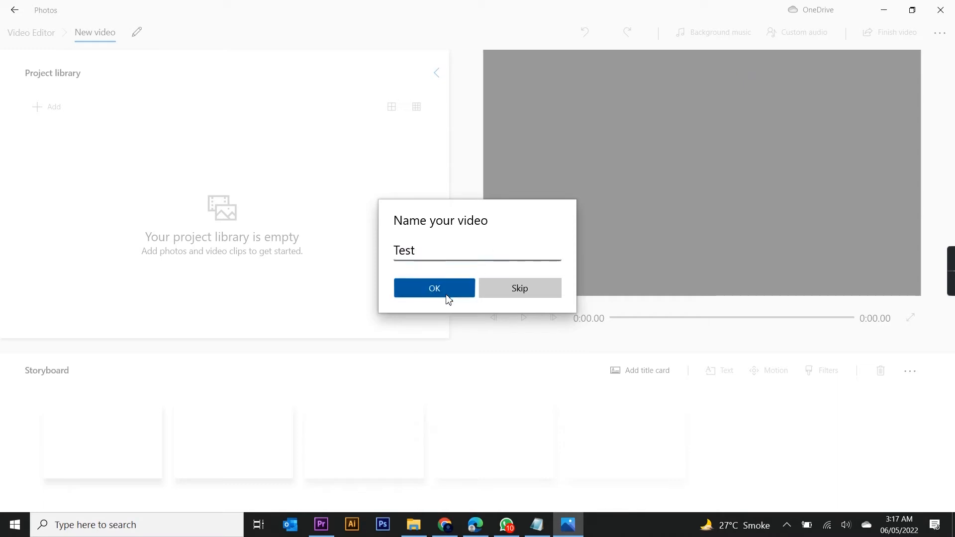
{"action": "left_click", "coordinate": [434, 288]}
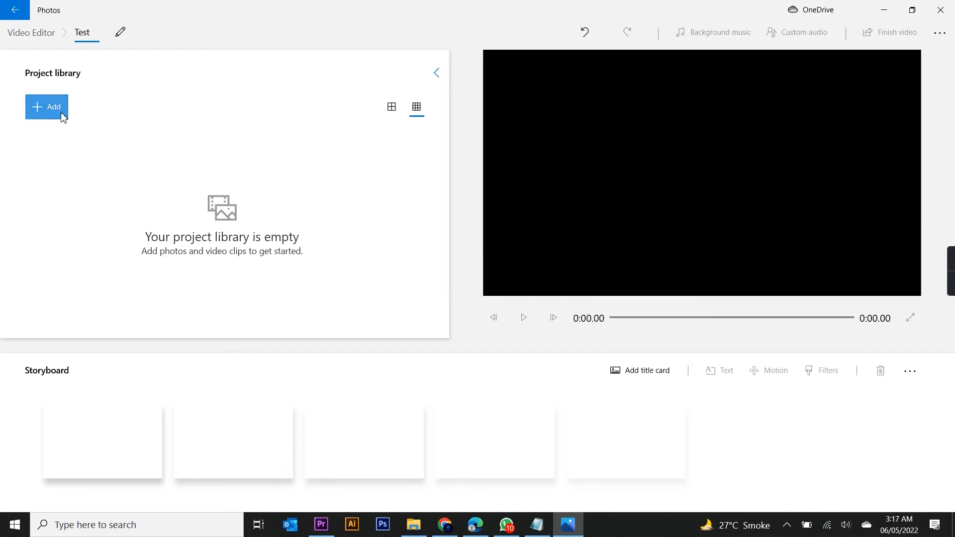
{"action": "left_click", "coordinate": [47, 106]}
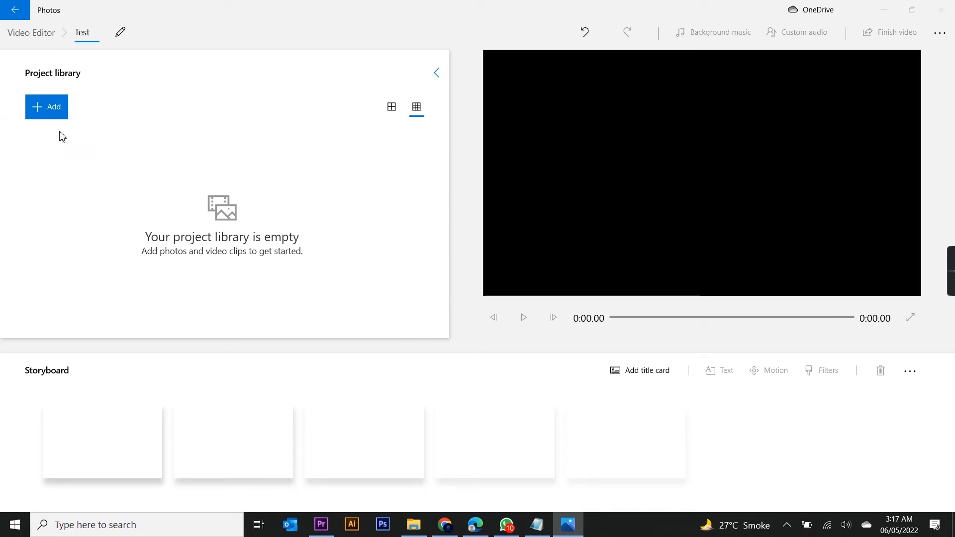
- Import clip 00050 from this PC's Videos > Video folder into the project library
{"action": "left_click", "coordinate": [46, 107]}
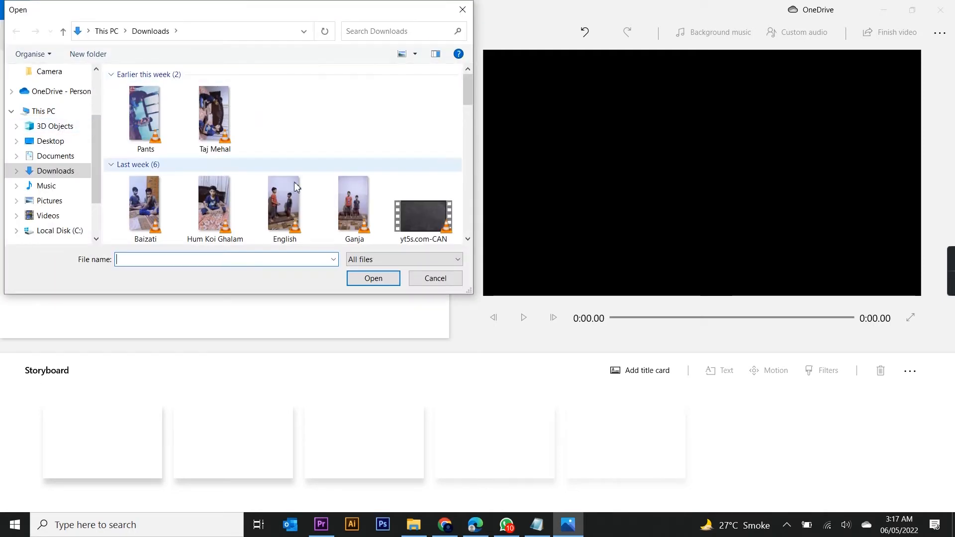
{"action": "left_click", "coordinate": [46, 215]}
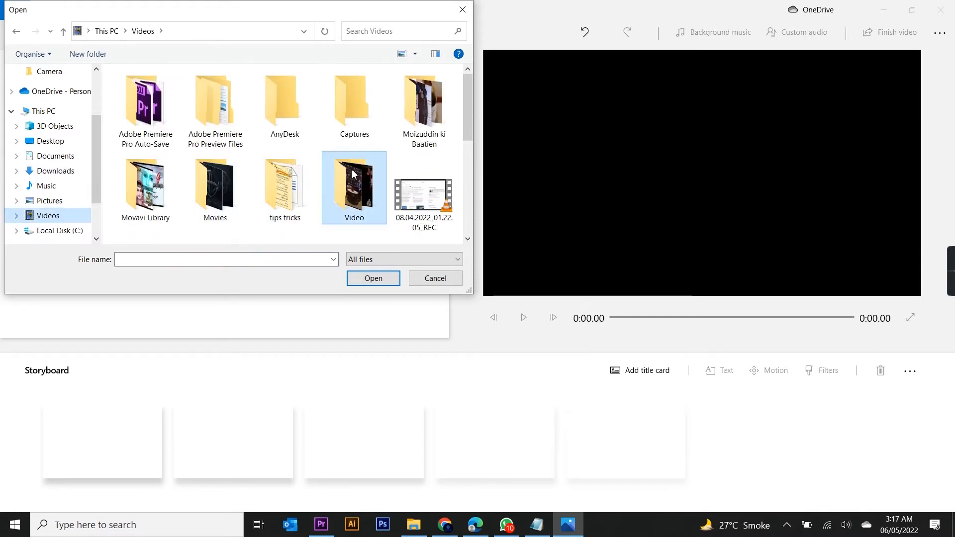
{"action": "double_click", "coordinate": [354, 187]}
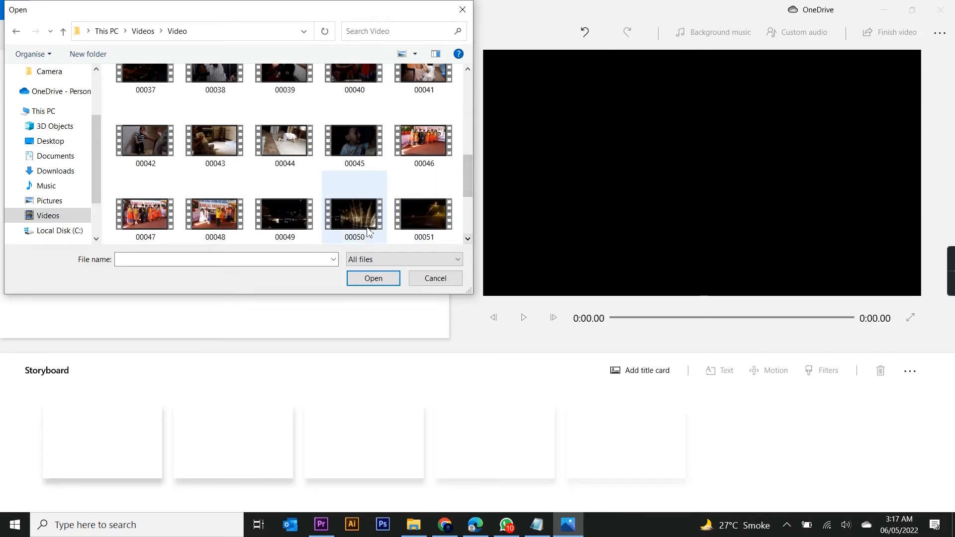
{"action": "left_click", "coordinate": [354, 213]}
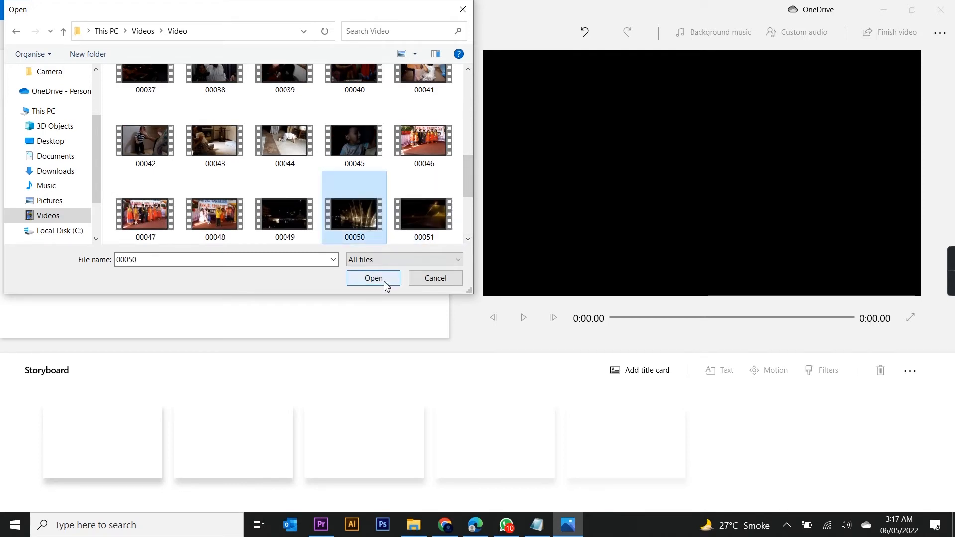
{"action": "left_click", "coordinate": [372, 278]}
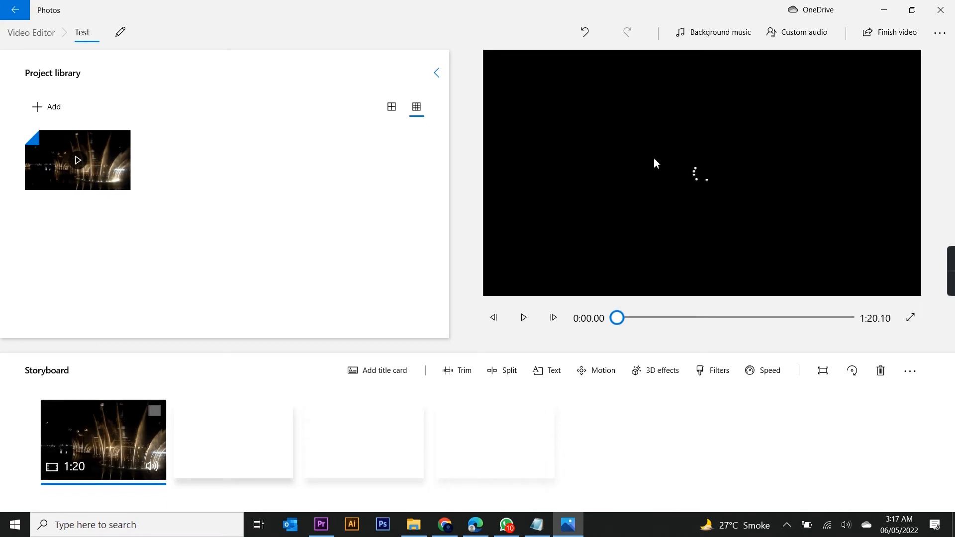
{"action": "mouse_move", "coordinate": [712, 180]}
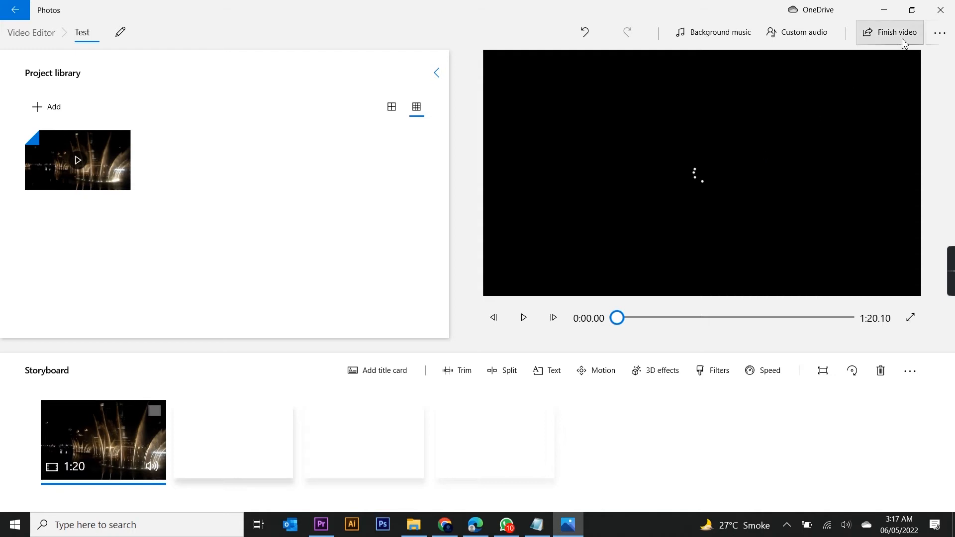
- Choose Finish video and export at High 1080p quality
{"action": "left_click", "coordinate": [889, 32]}
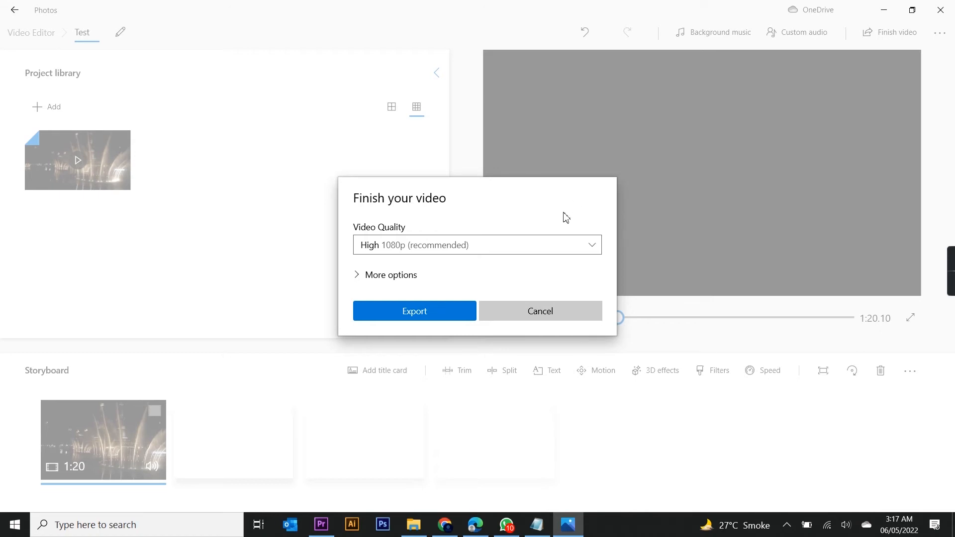
{"action": "left_click", "coordinate": [477, 244]}
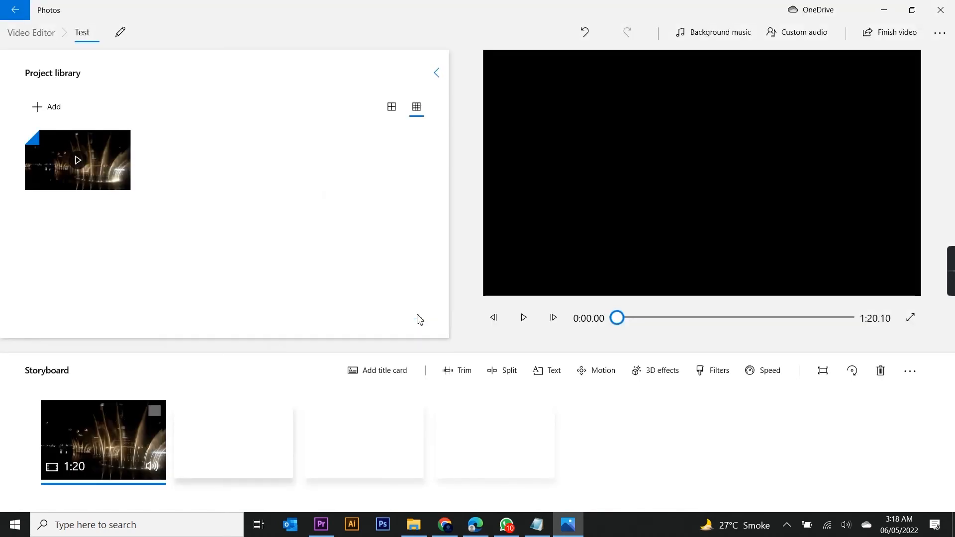
- Export the video as Test to the Desktop
{"action": "left_click", "coordinate": [894, 33]}
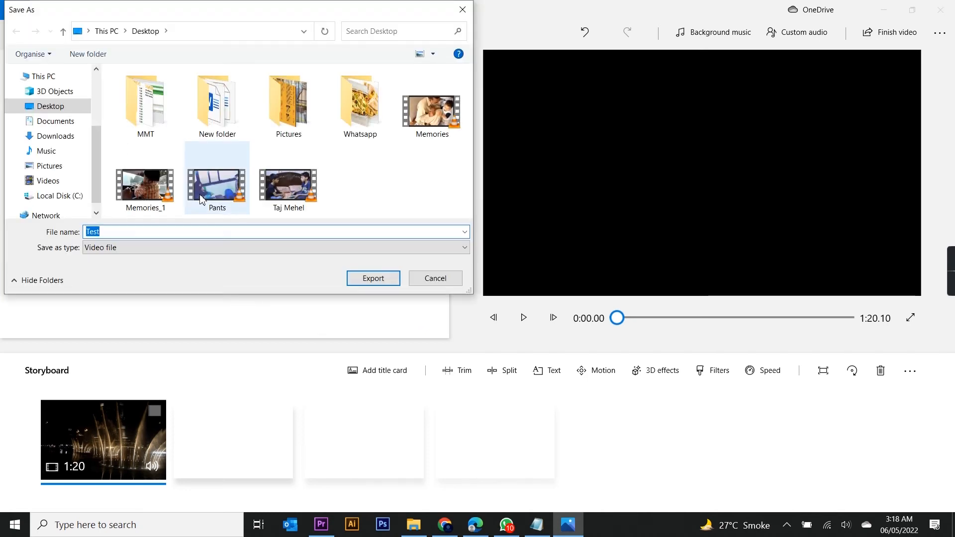
{"action": "mouse_move", "coordinate": [217, 183]}
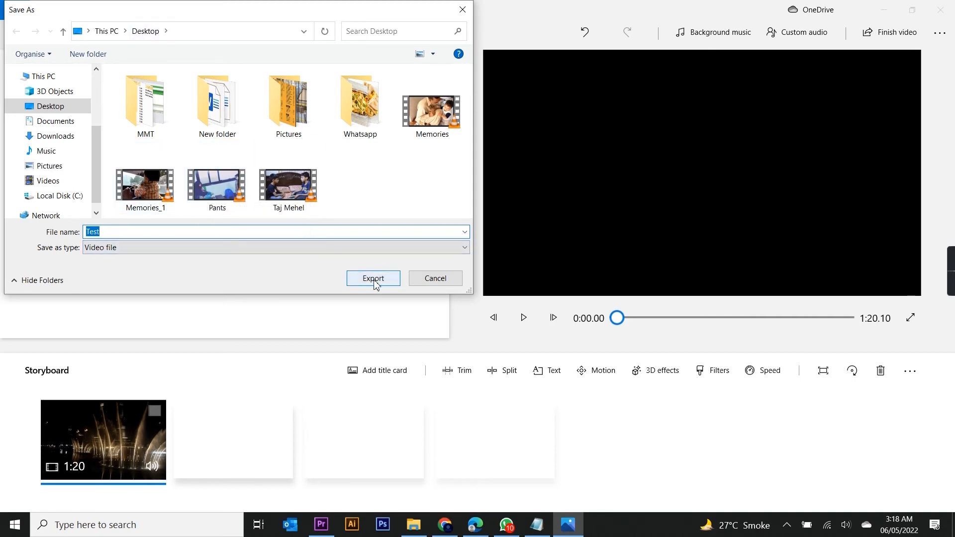
{"action": "left_click", "coordinate": [372, 279]}
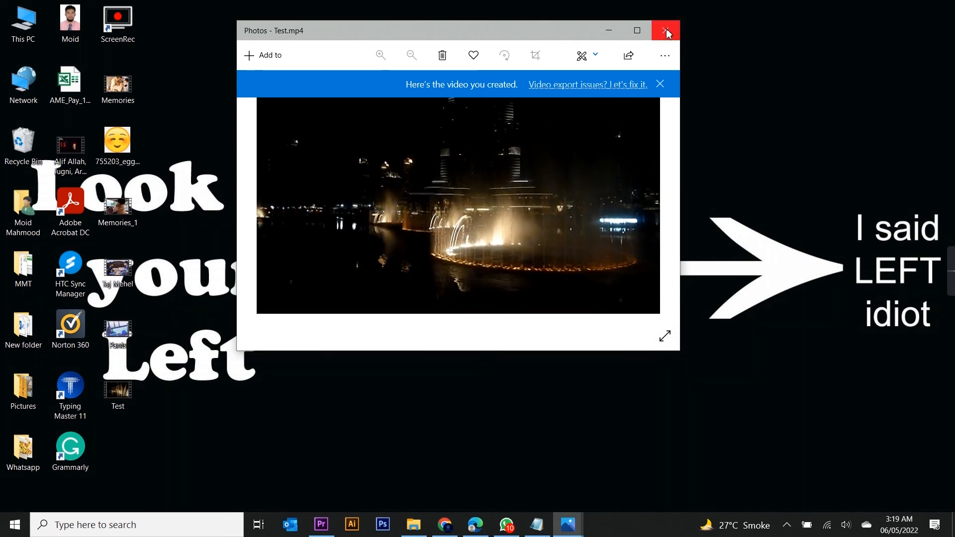
- Close the Photos window playing Test.mp4
{"action": "left_click", "coordinate": [665, 31]}
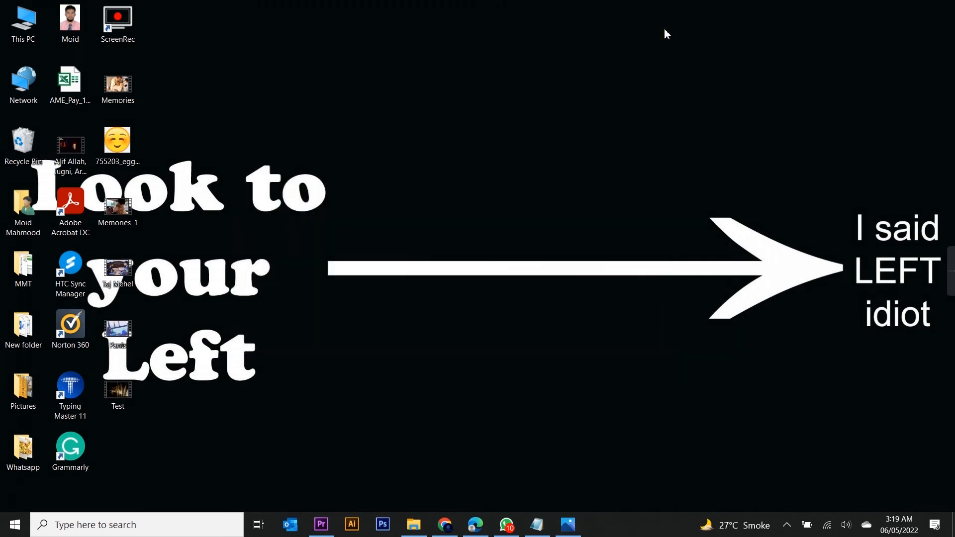
{"action": "mouse_move", "coordinate": [551, 188]}
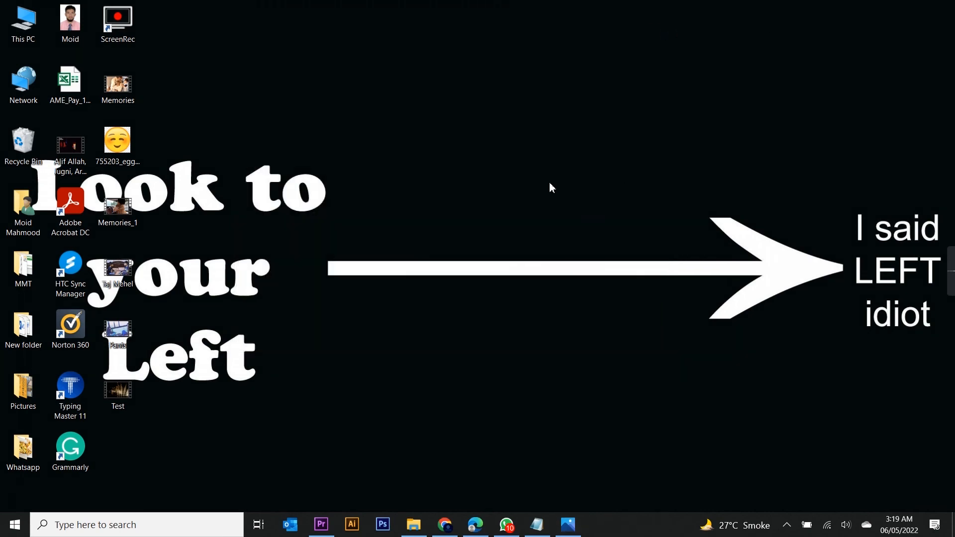